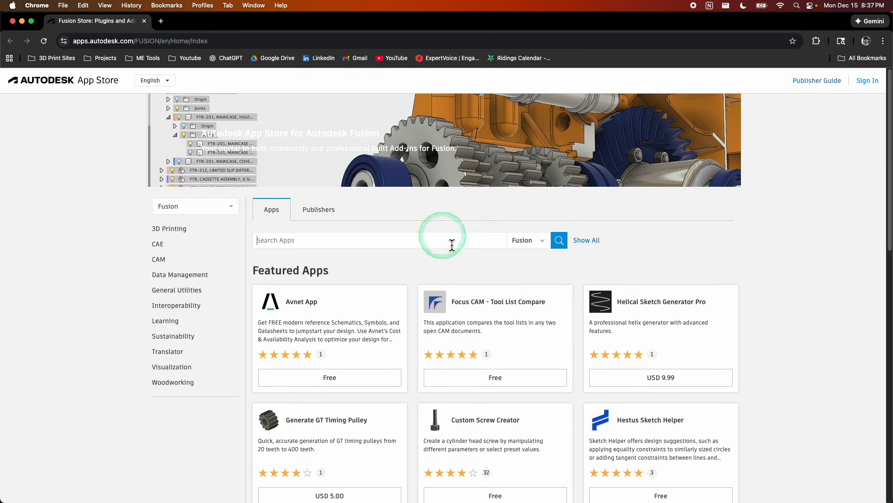
mouse_move(416, 270)
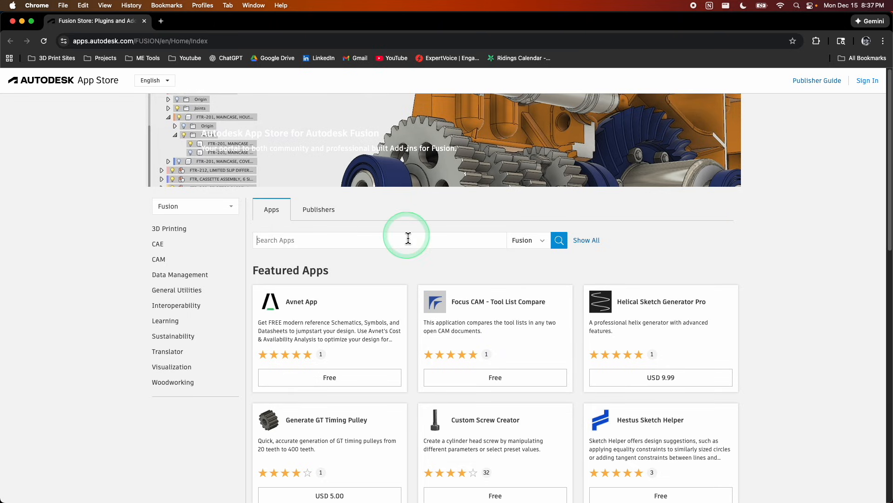
- Search the Autodesk App Store's Fusion apps for 'Sketch Helper'
text(Sketch Helper)
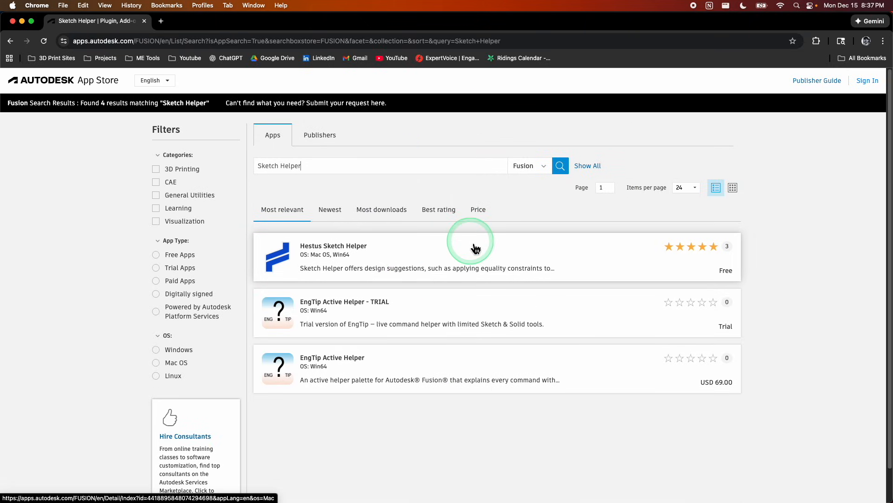
mouse_move(341, 256)
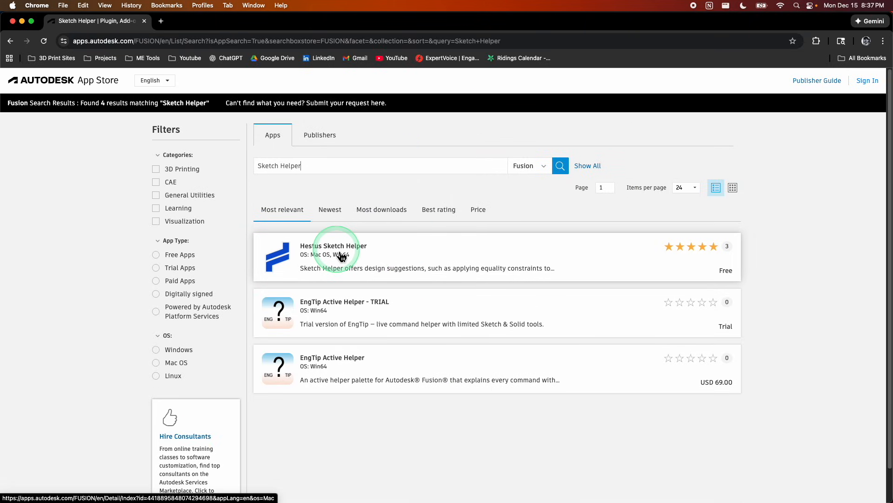
- Open the Hestus Sketch Helper page and download its Mac OS installer
click(334, 246)
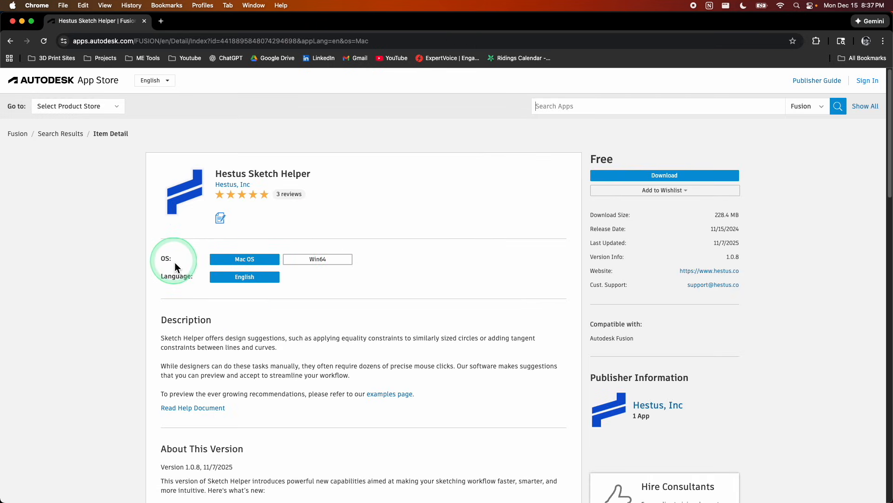
mouse_move(176, 271)
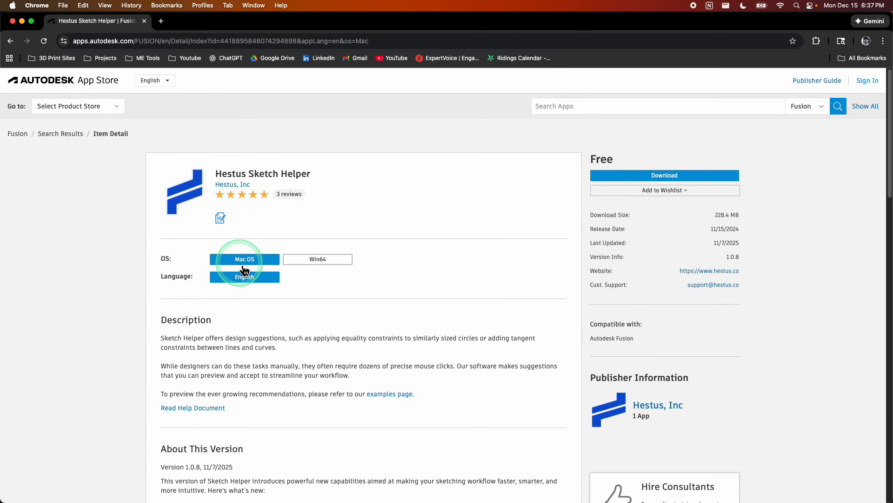
click(664, 175)
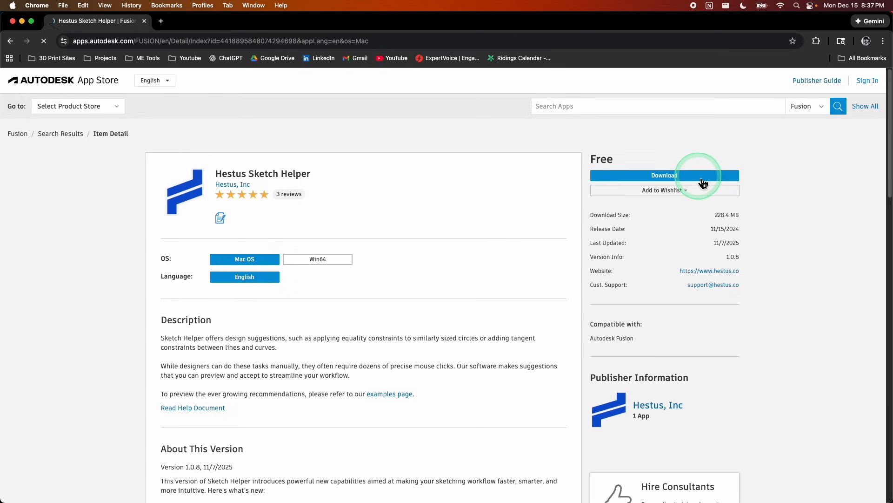
click(664, 175)
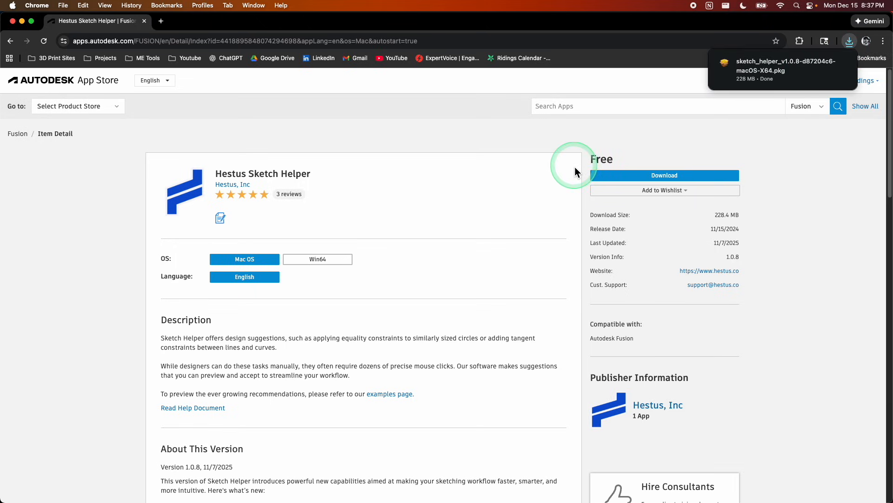
mouse_move(449, 188)
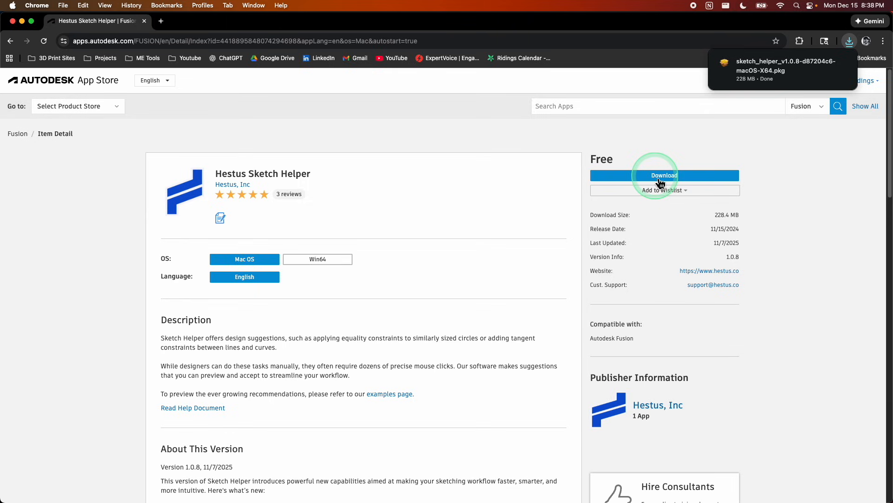
mouse_move(776, 77)
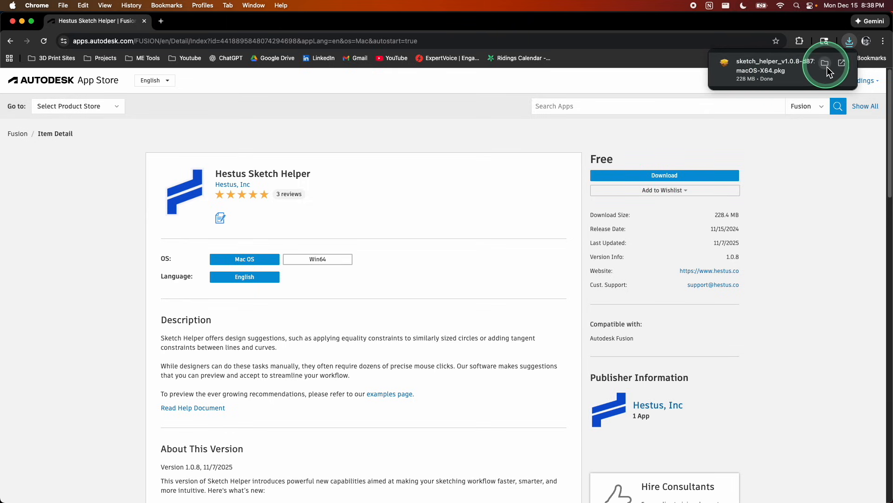
- Run the Hestus Sketch Helper .pkg installer to completion and move the package to Trash
click(824, 63)
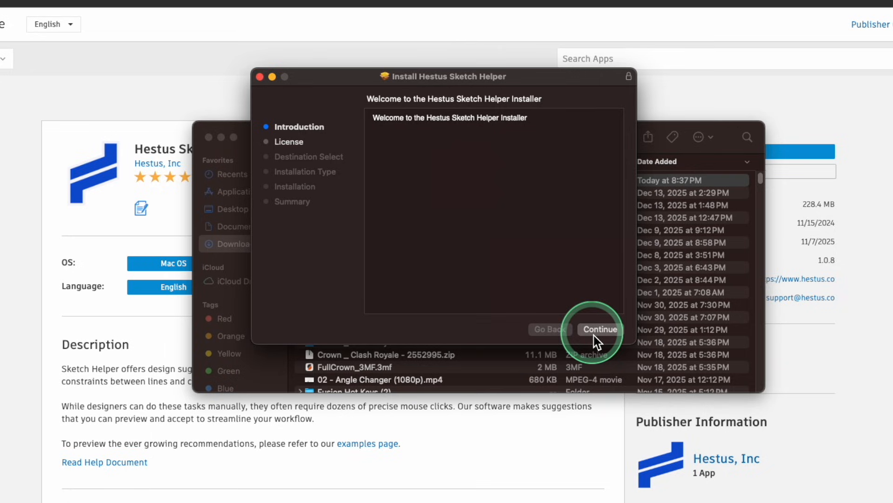
click(600, 329)
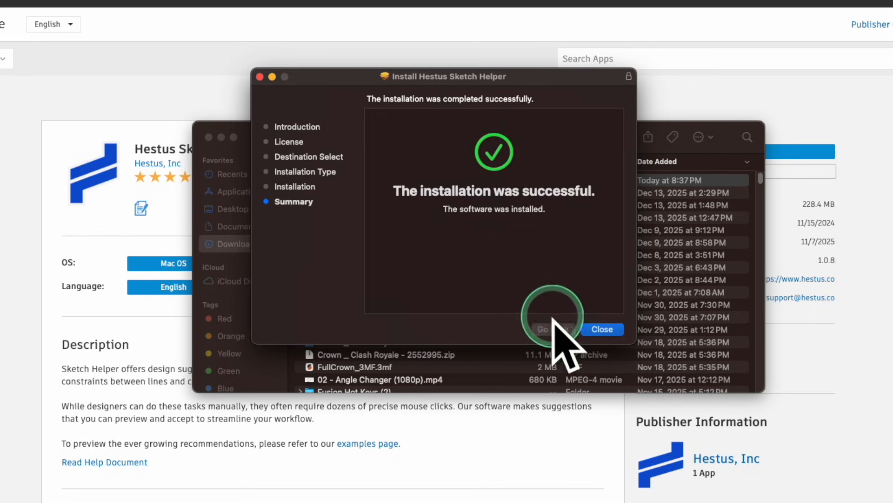
click(601, 330)
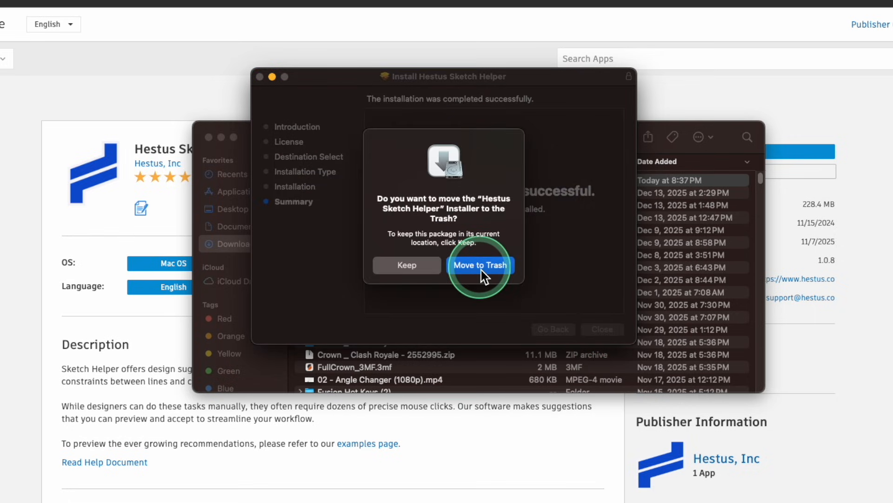
click(480, 264)
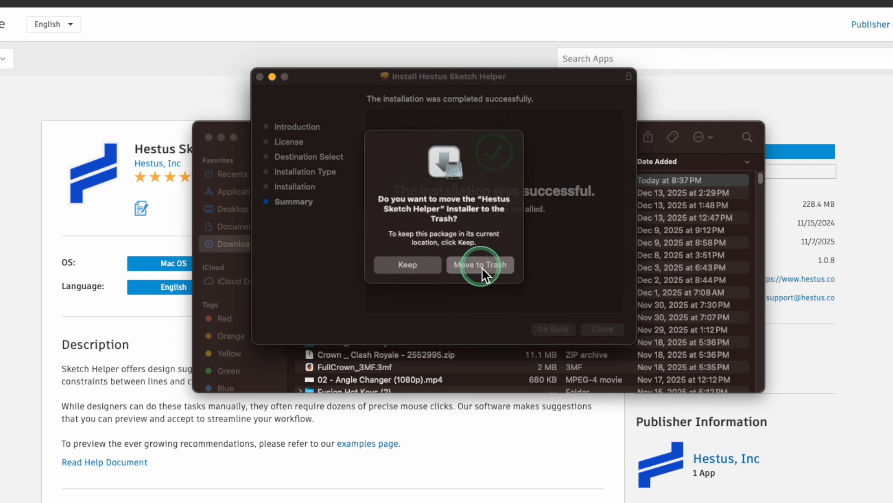
click(480, 265)
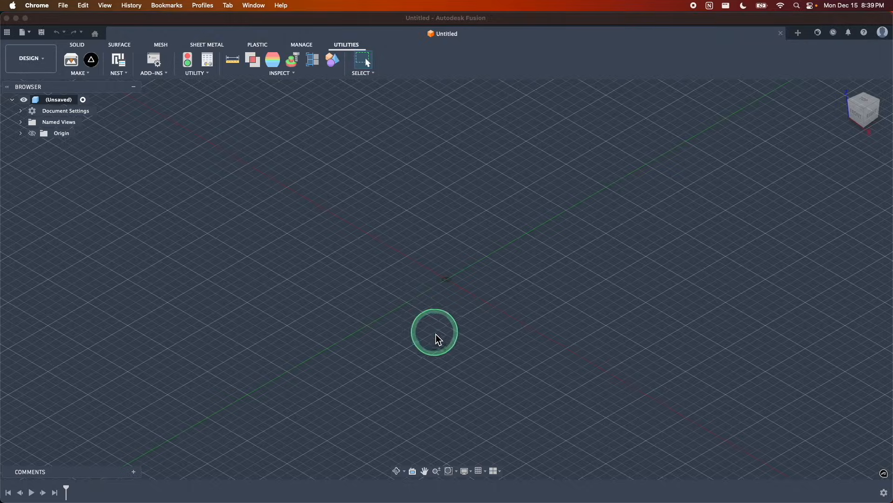
- Show the SOLID tab with its new HESTUS panel and search canvas shortcuts for 'sketch'
click(77, 45)
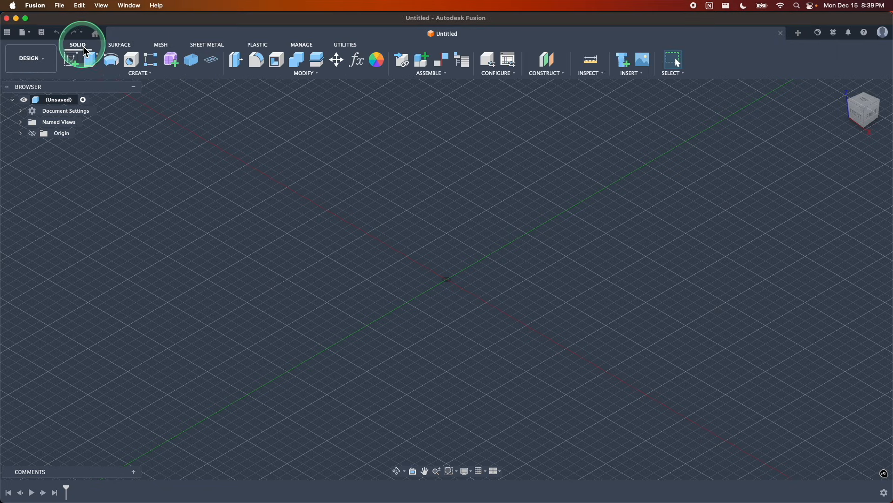
mouse_move(723, 70)
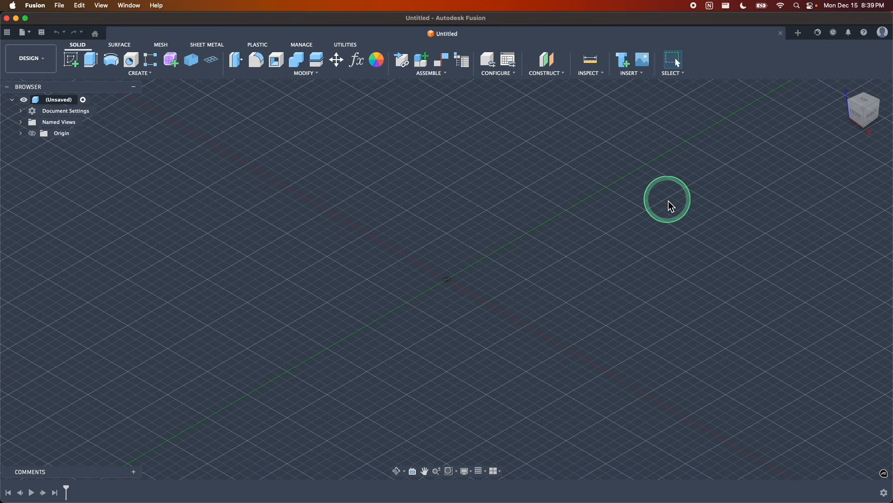
mouse_move(538, 235)
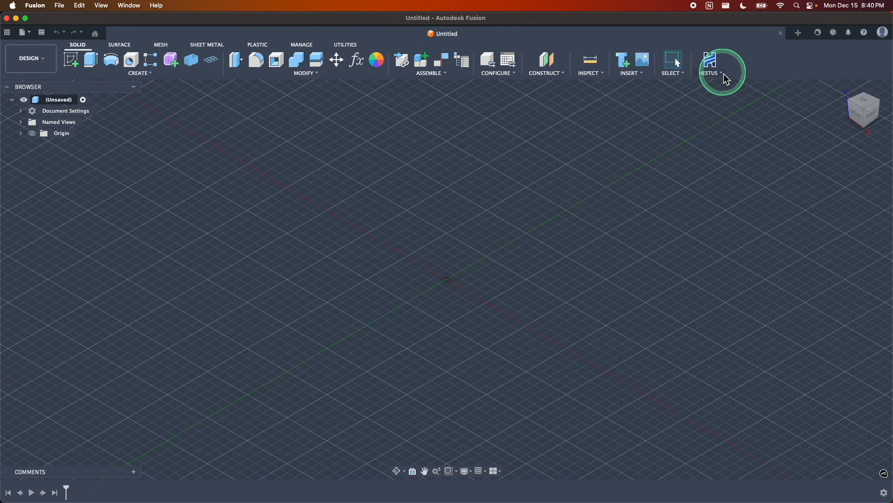
mouse_move(721, 66)
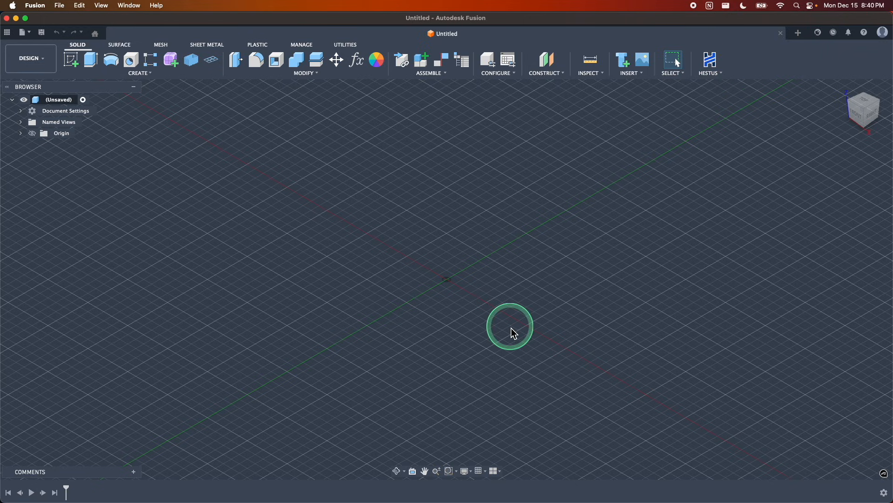
right_click(511, 325)
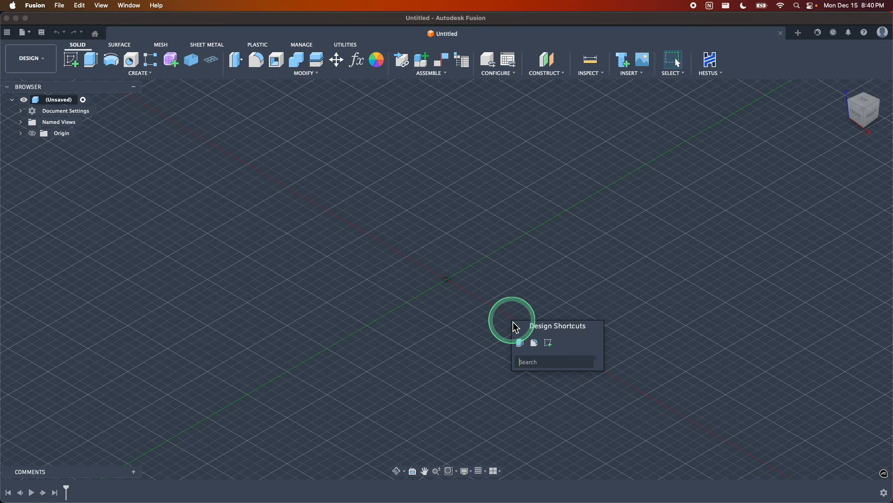
text(sketch)
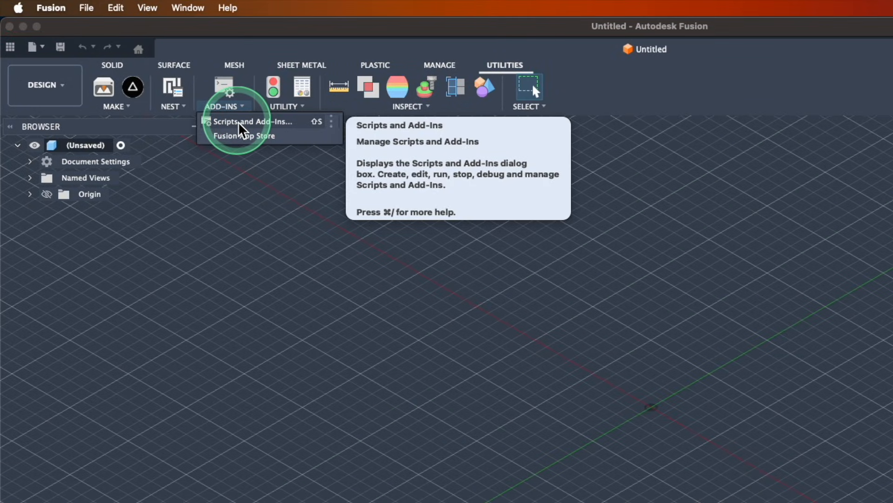
- Confirm sketch_helper 1.0.8 is running and loads on startup in Scripts and Add-Ins, then close it
click(249, 122)
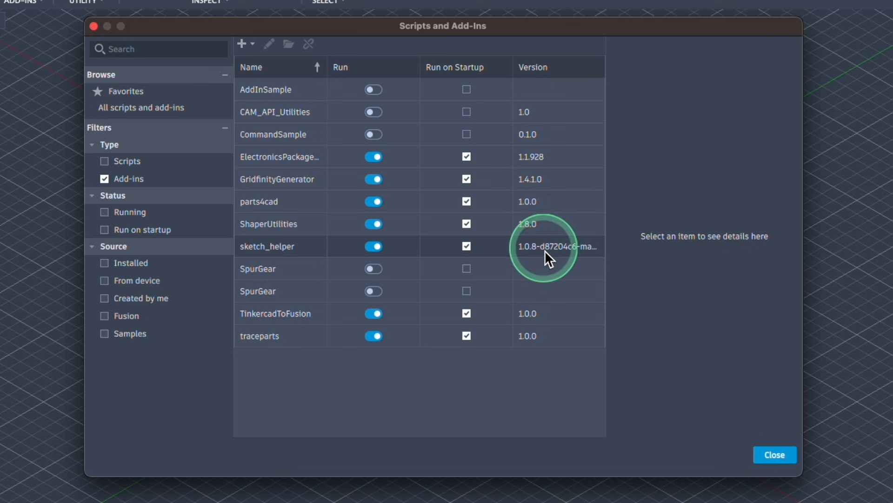
click(773, 454)
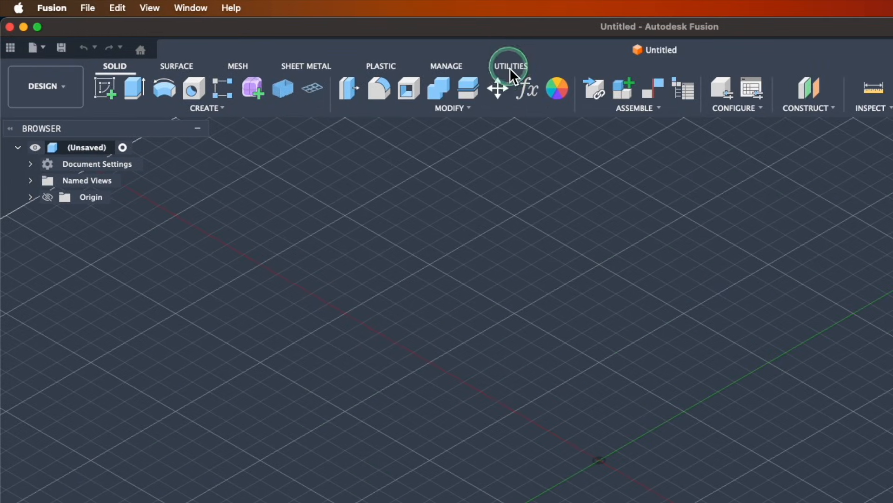
- Reopen Scripts and Add-Ins from UTILITIES, filtered to add-ins, showing sketch_helper 1.0.17
click(509, 66)
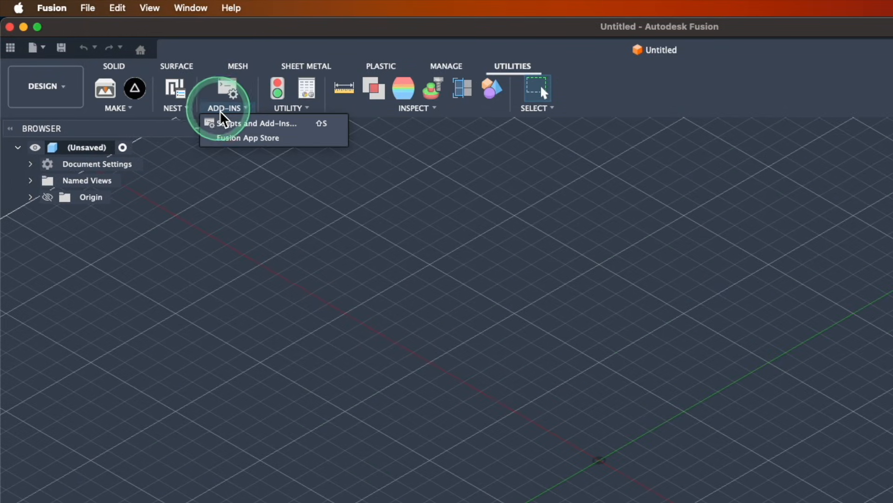
mouse_move(247, 127)
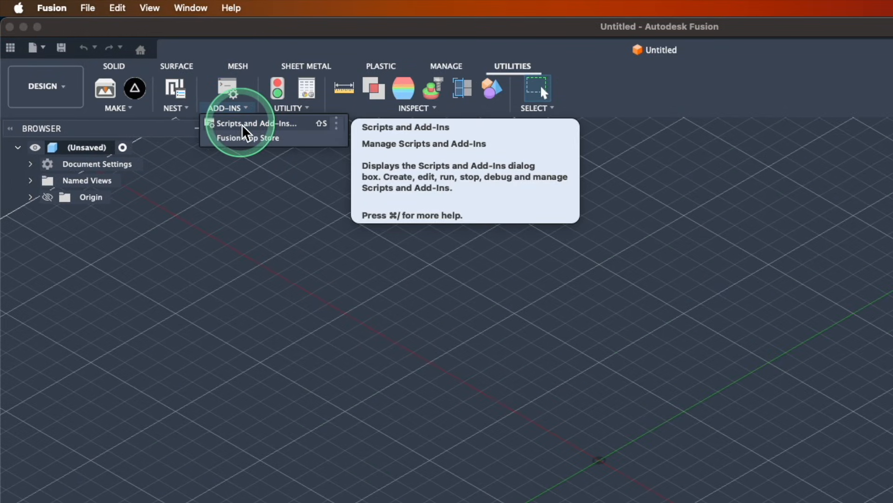
click(254, 122)
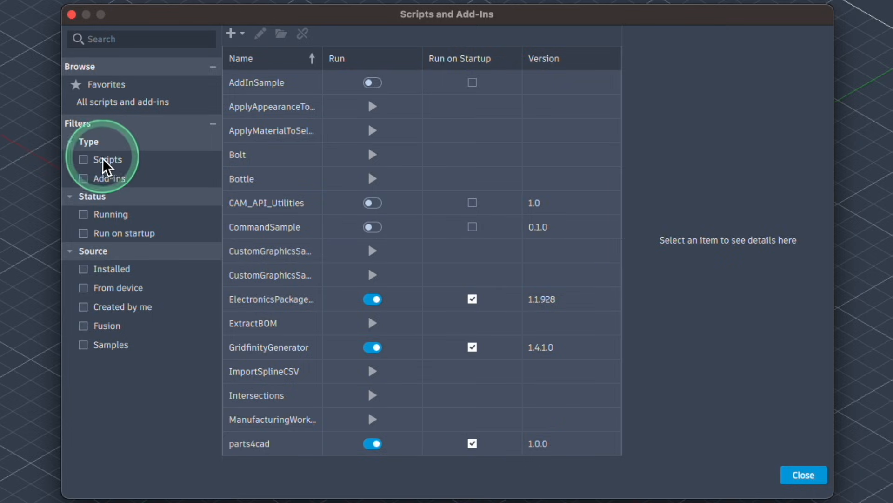
click(83, 178)
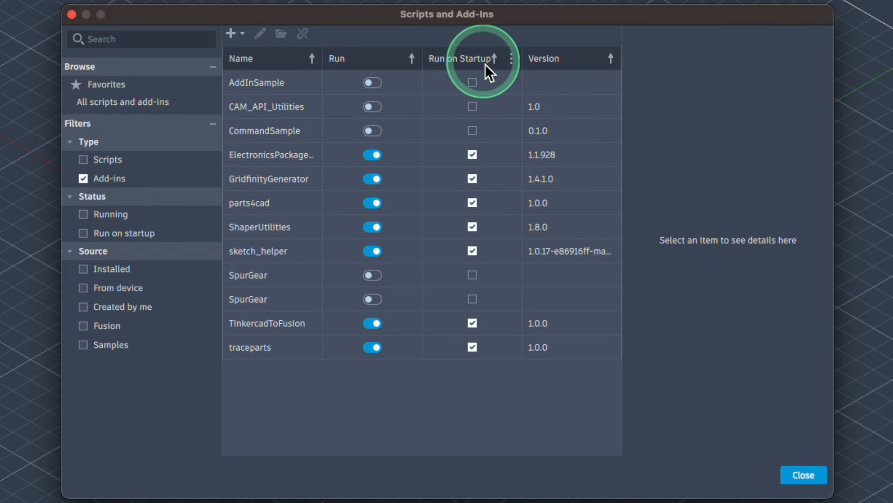
mouse_move(556, 68)
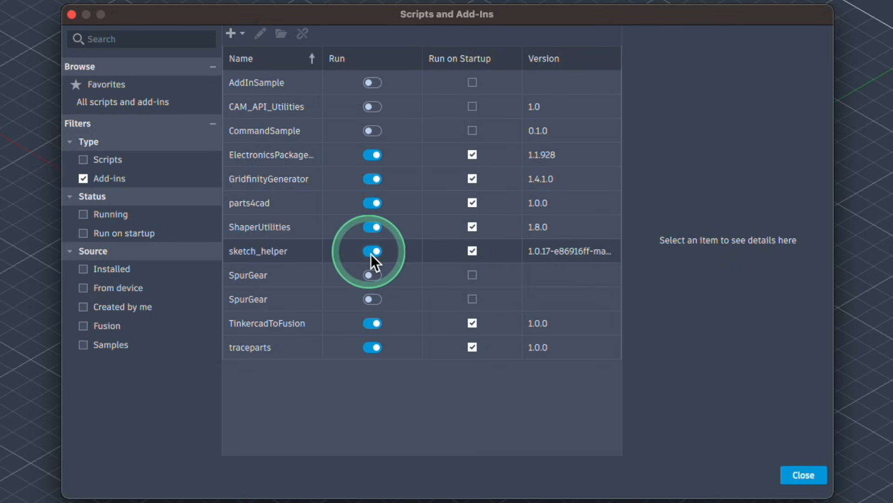
- Switch sketch_helper's Run toggle off and back on, then view its Hestus, Inc. details
click(372, 251)
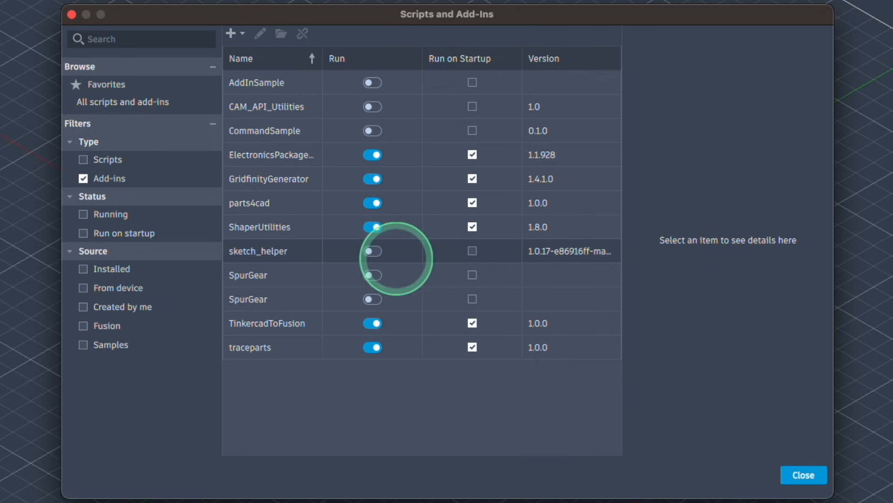
click(372, 251)
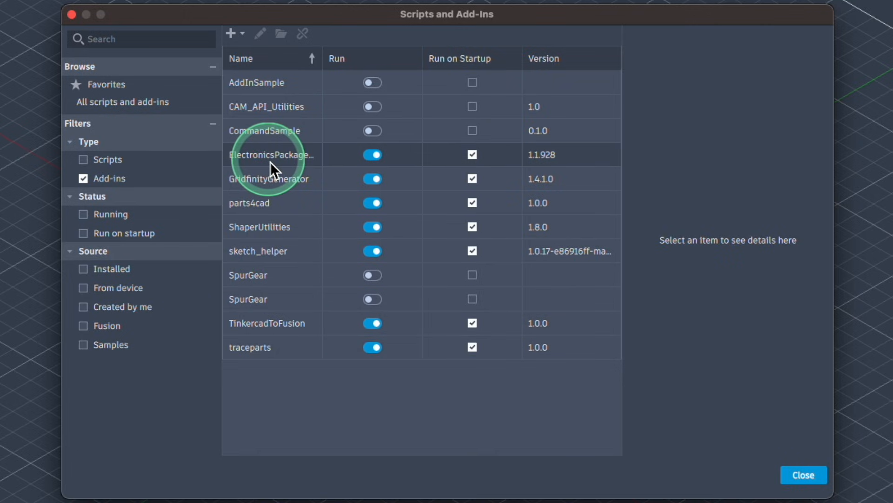
click(257, 251)
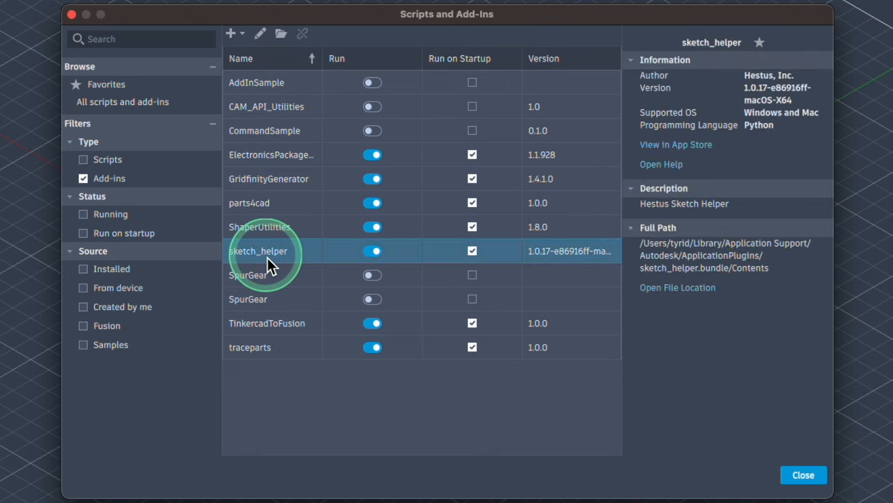